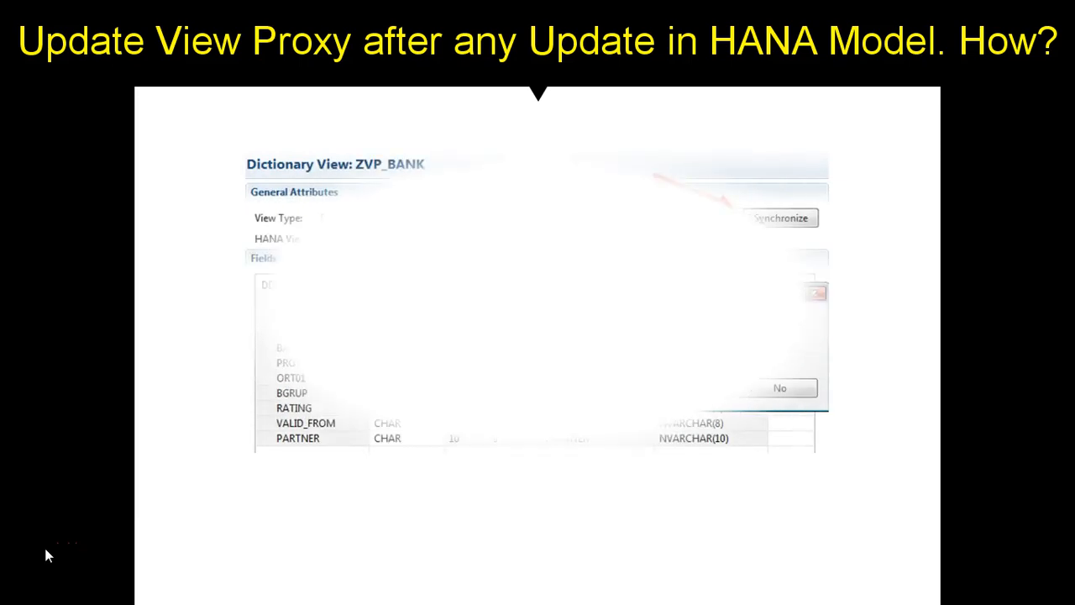
Run Synchronize on the ZVP_BANK dictionary view and confirm Yes to retrieve the latest HANA view definition
left_click(779, 219)
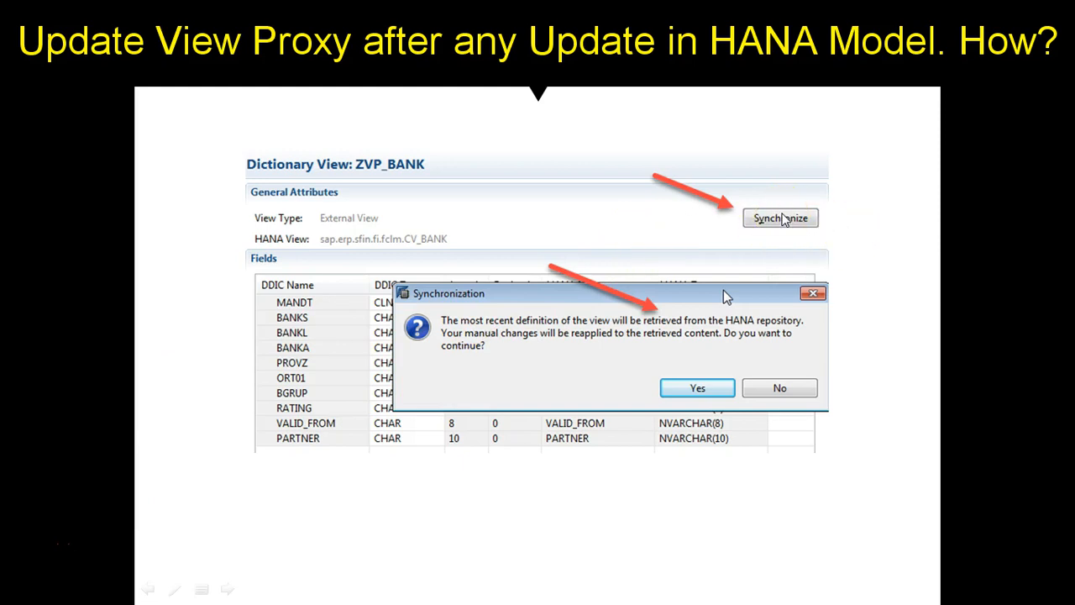
mouse_move(726, 296)
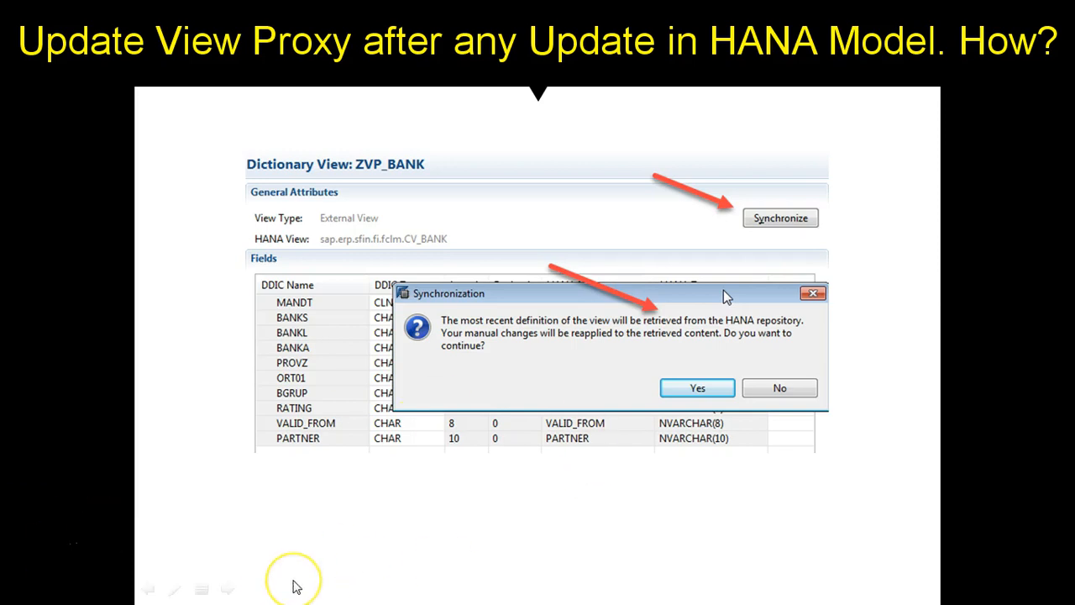
left_click(695, 386)
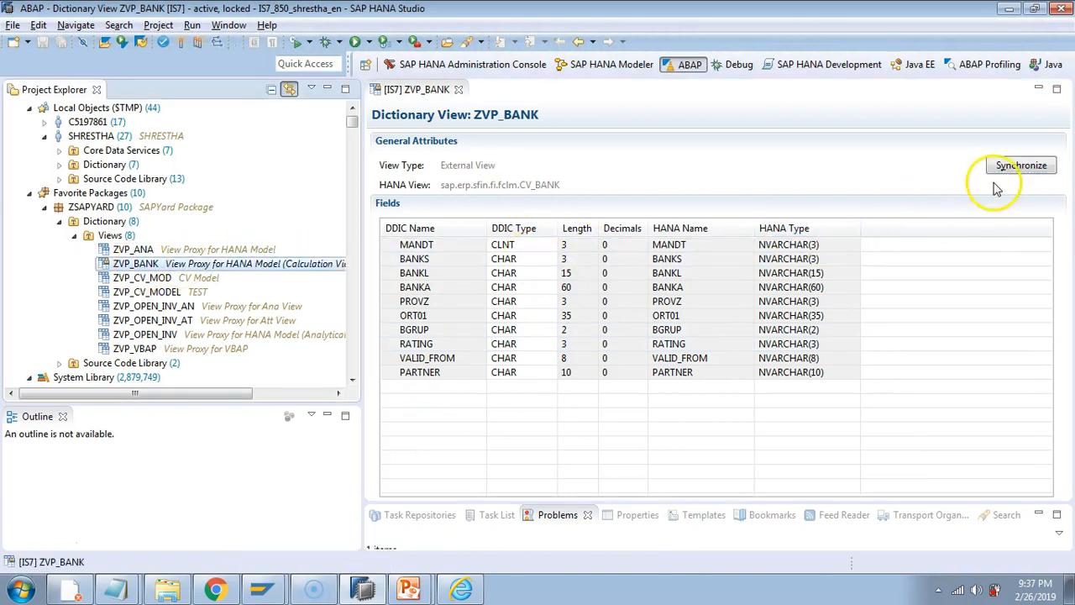
left_click(1022, 164)
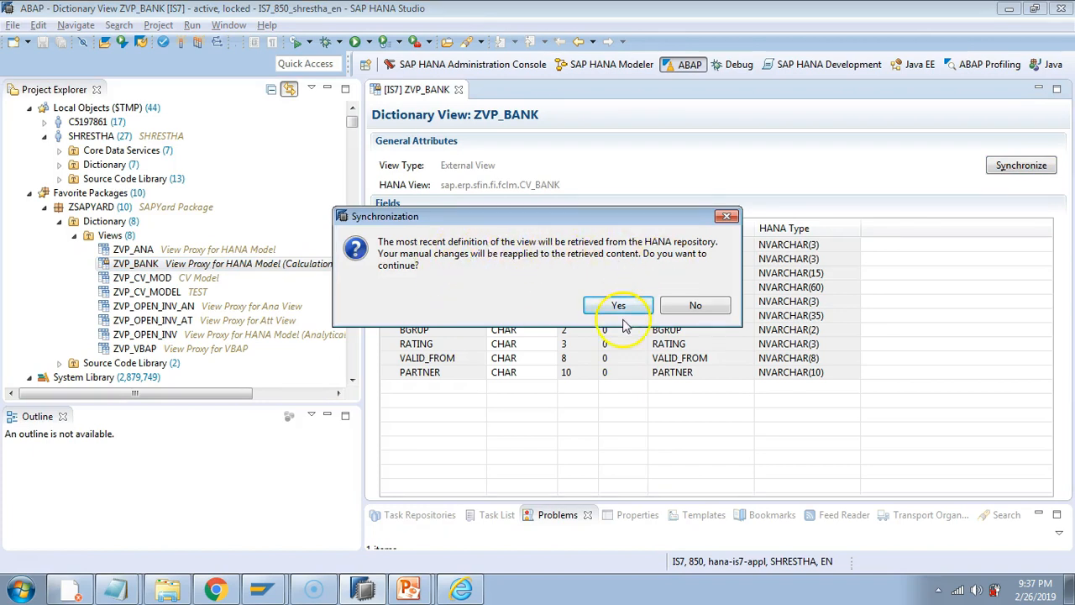
left_click(618, 305)
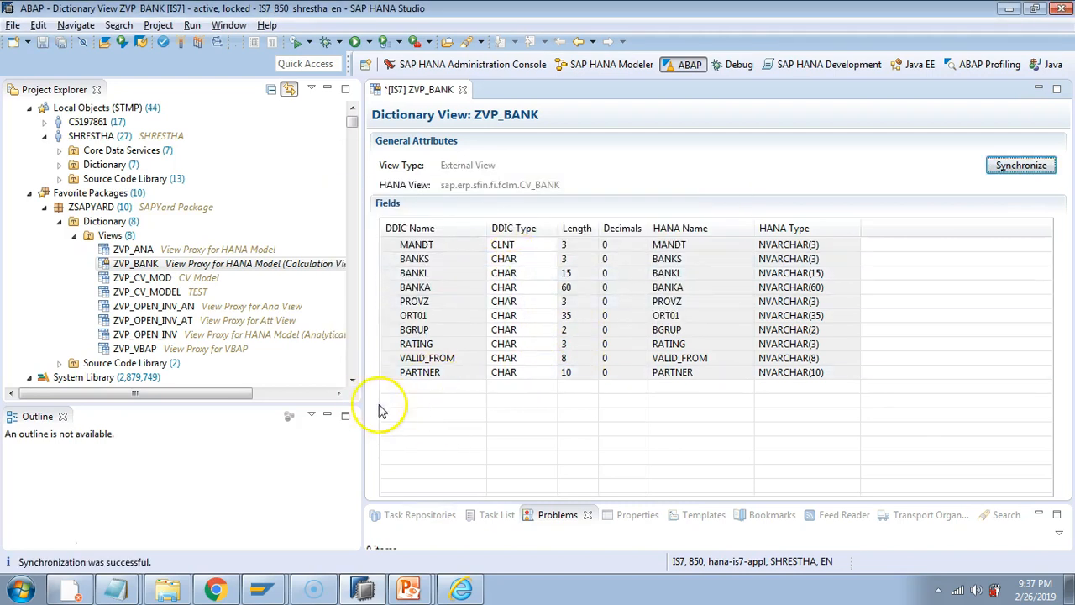
mouse_move(447, 435)
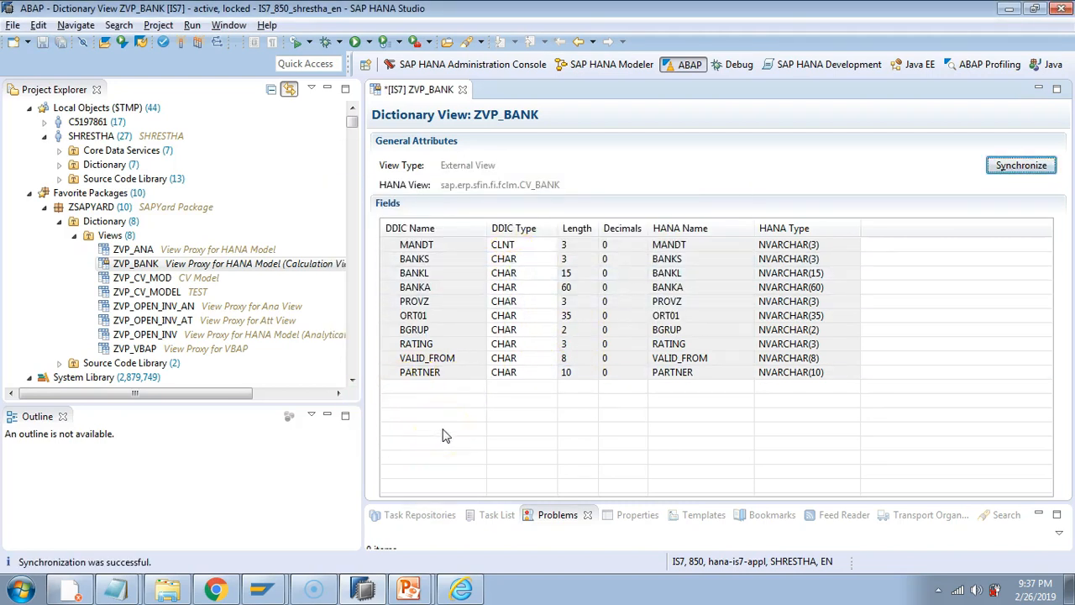